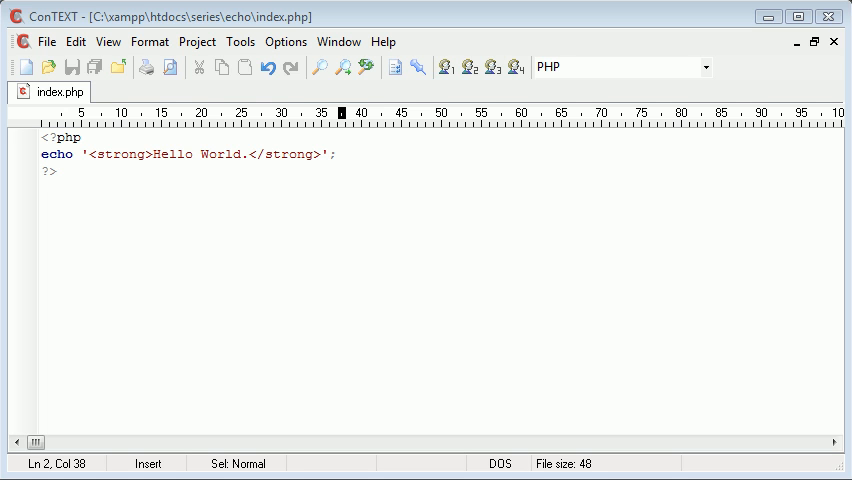
{"action": "mouse_move", "coordinate": [290, 264]}
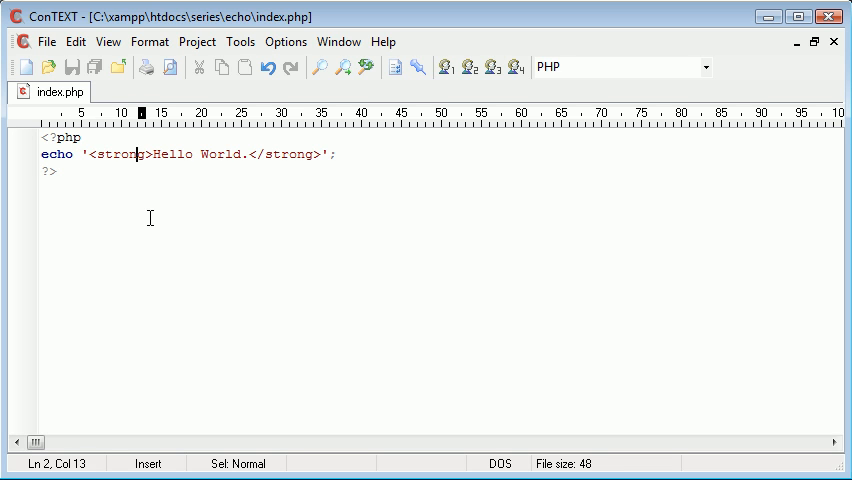
- Shorten the bold greeting to 'Hello!' and change echo to print
{"action": "left_click", "coordinate": [204, 156]}
{"action": "type", "text": "!"}
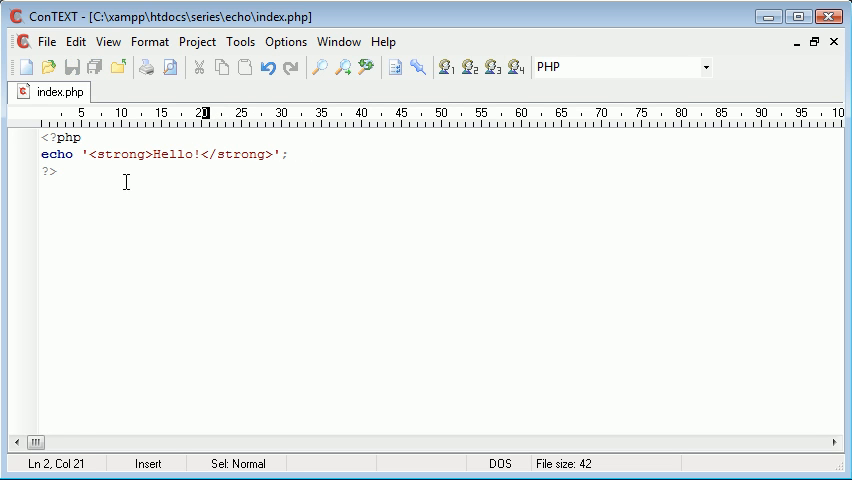
{"action": "left_click", "coordinate": [74, 156]}
{"action": "type", "text": "print"}
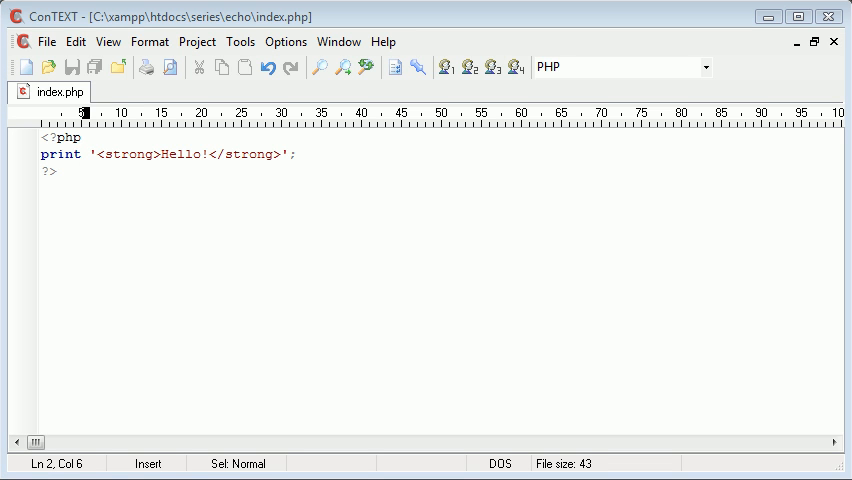
{"action": "left_click", "coordinate": [296, 154]}
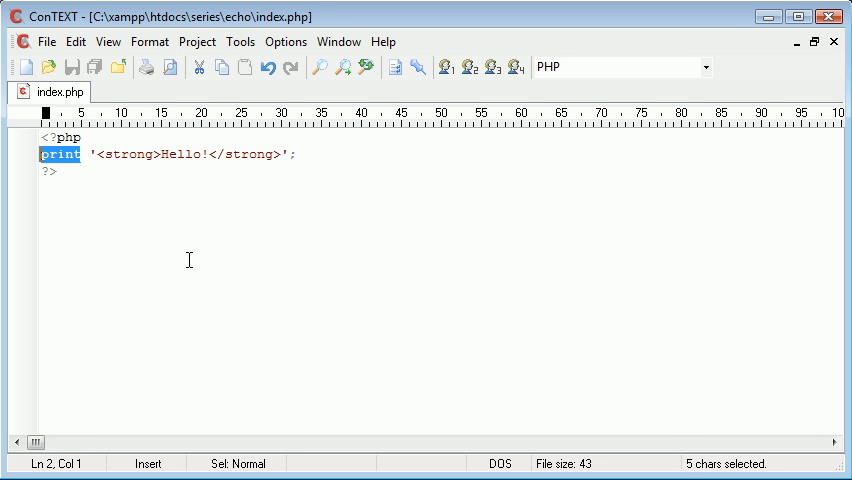
- Try print with parentheses around '<strong>Hello!</strong>', then remove the parentheses
{"action": "type", "text": "echo"}
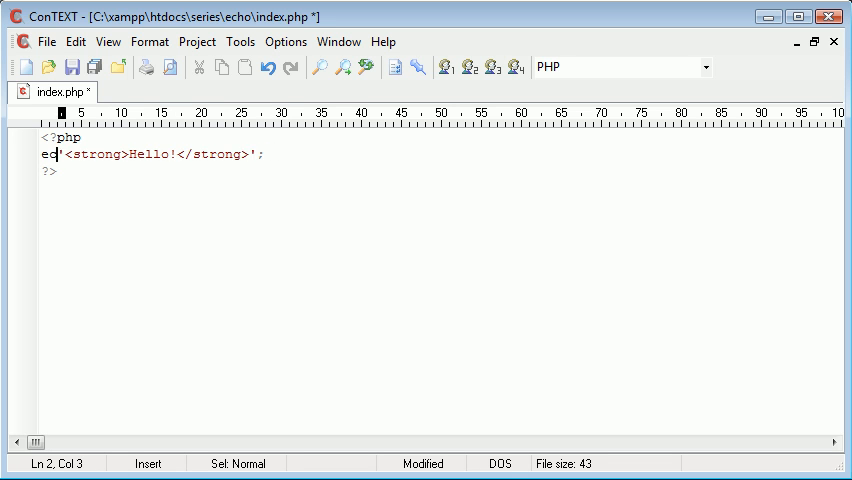
{"action": "type", "text": "print("}
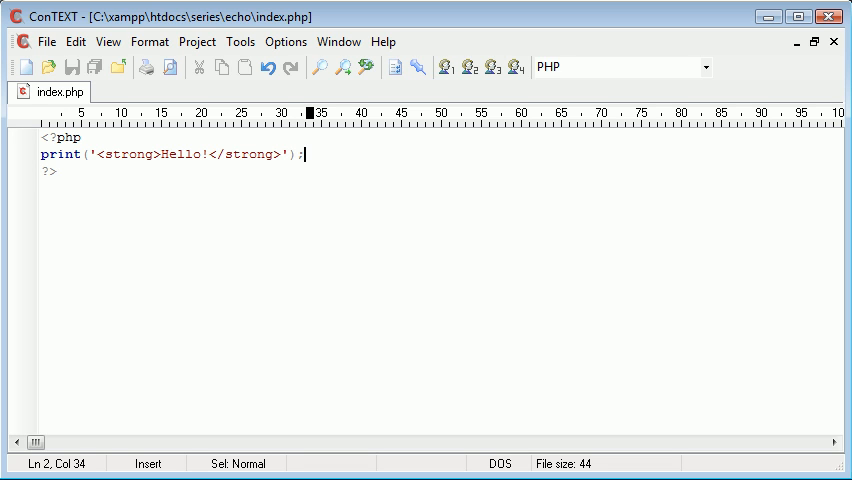
{"action": "key", "text": "Left"}
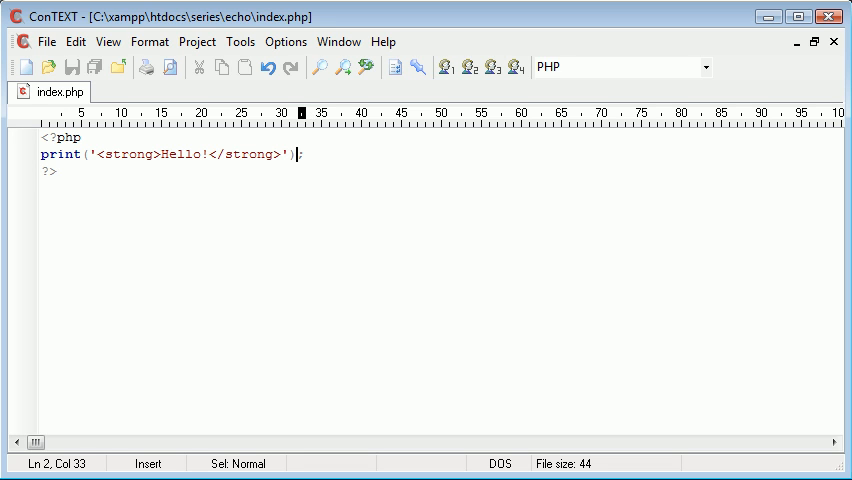
{"action": "type", "text": ";"}
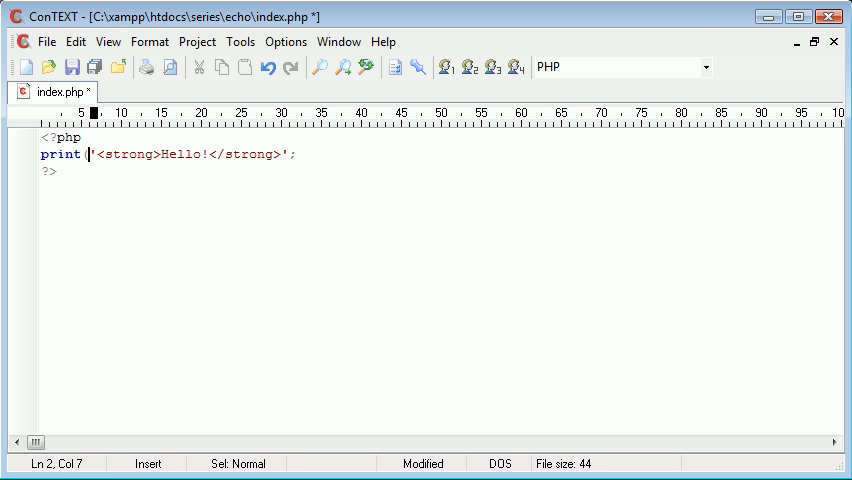
{"action": "type", "text": "echo"}
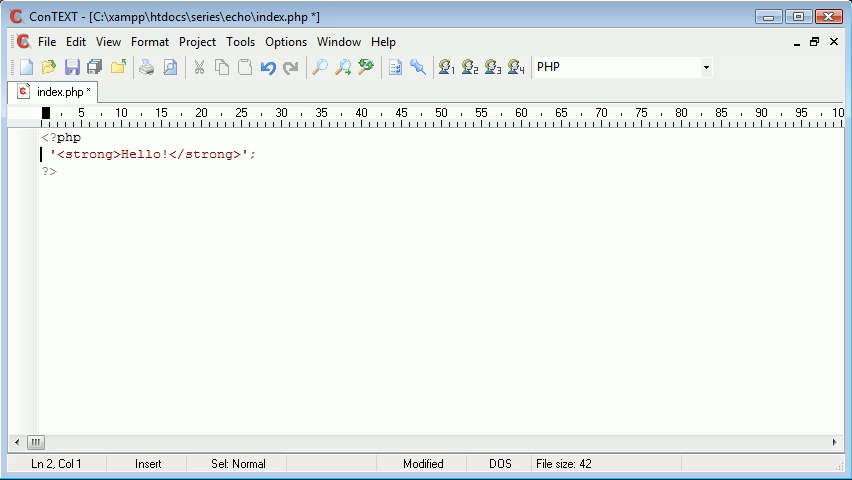
- Restore echo '<strong>Hello!</strong>'; and save index.php
{"action": "type", "text": "print"}
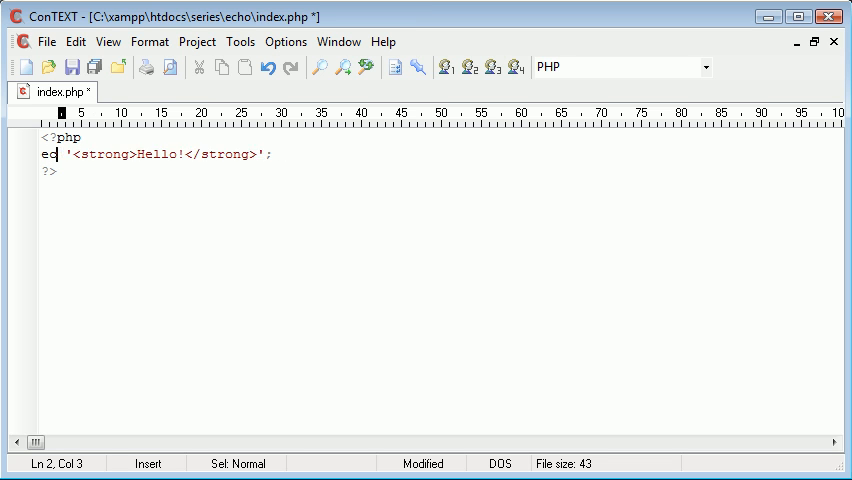
{"action": "type", "text": "ho"}
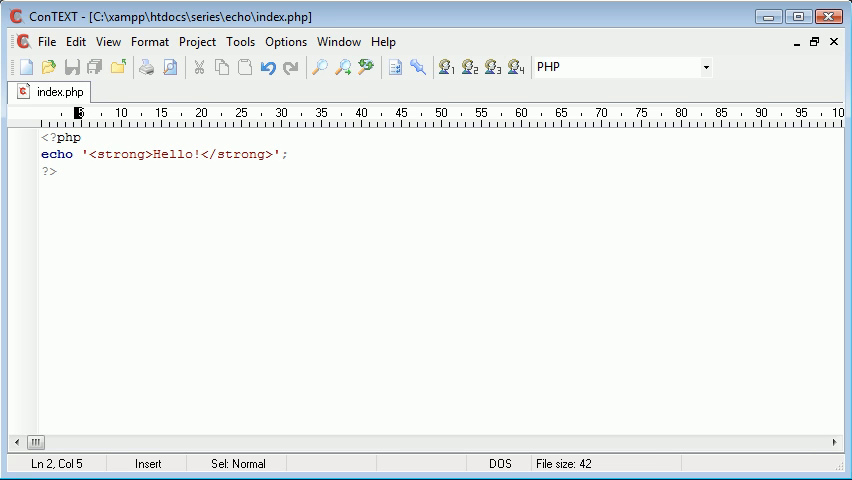